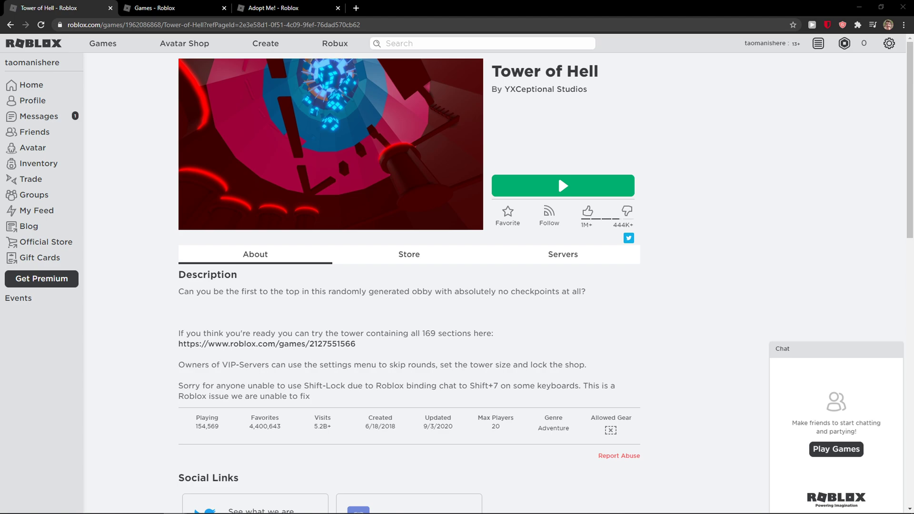
pyautogui.moveTo(146, 300)
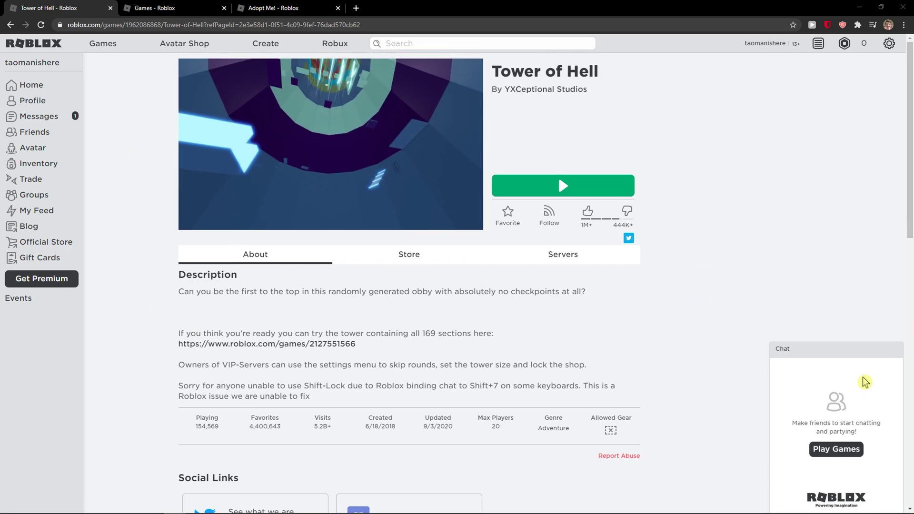
pyautogui.moveTo(340, 190)
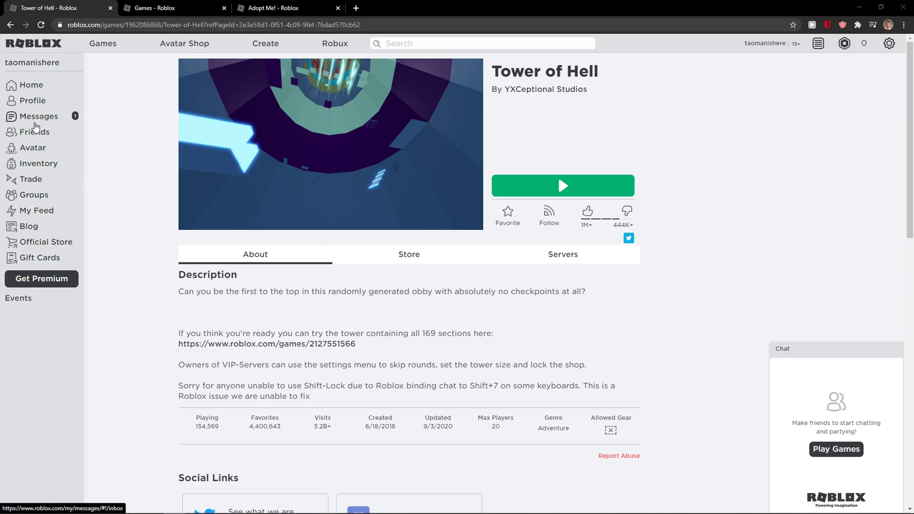
pyautogui.moveTo(79, 84)
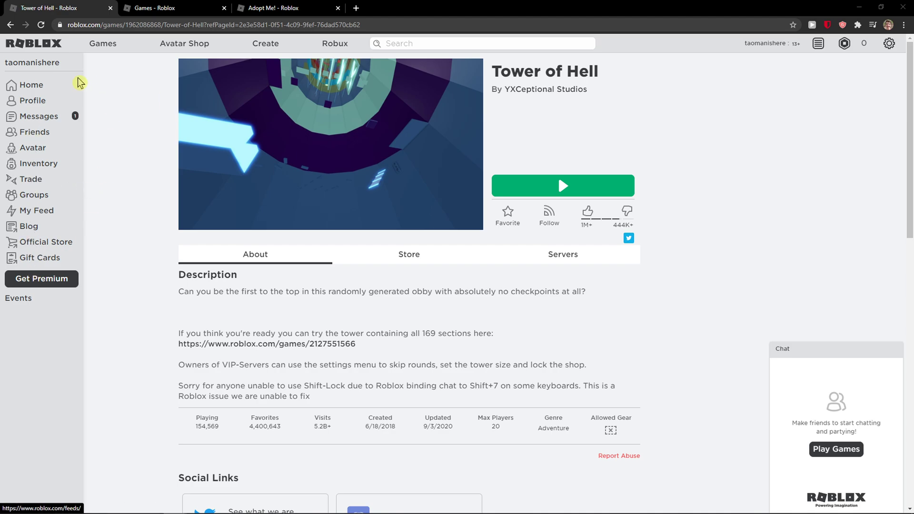
# - Go to My Settings from the gear menu and show the Privacy section
pyautogui.click(889, 43)
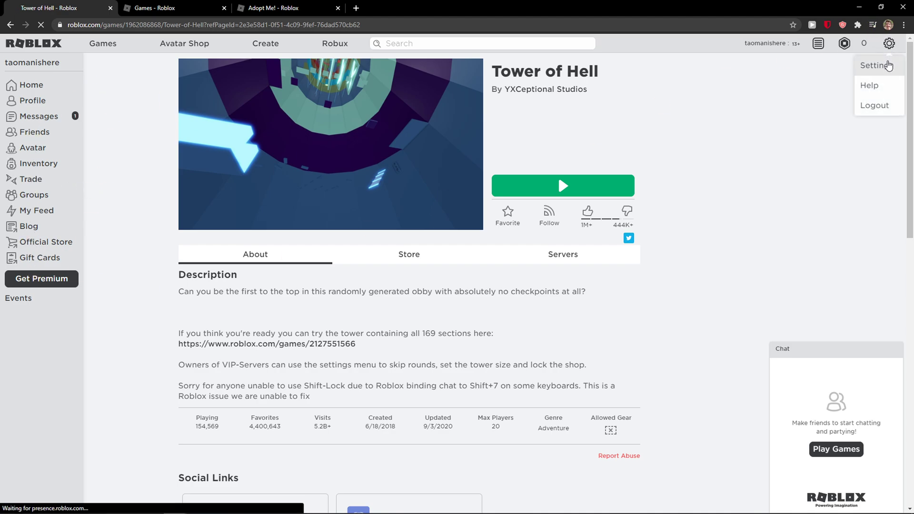
pyautogui.click(876, 64)
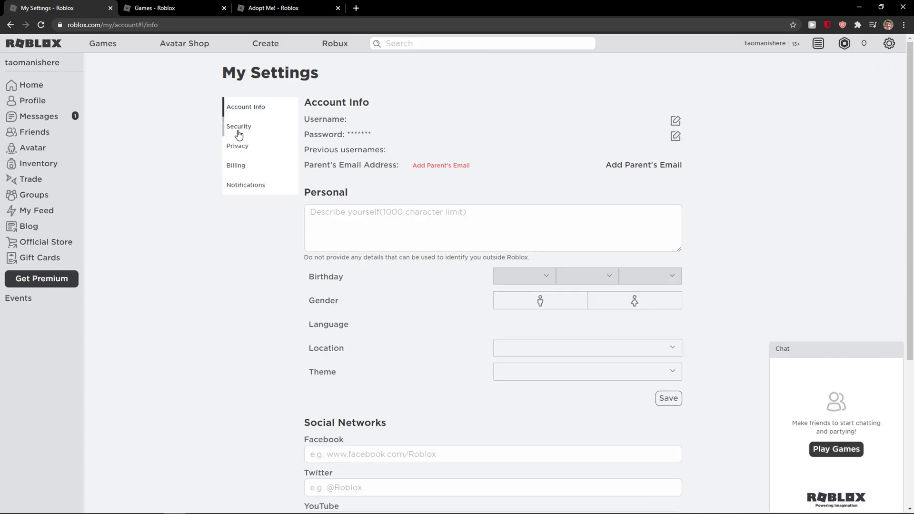
pyautogui.click(237, 146)
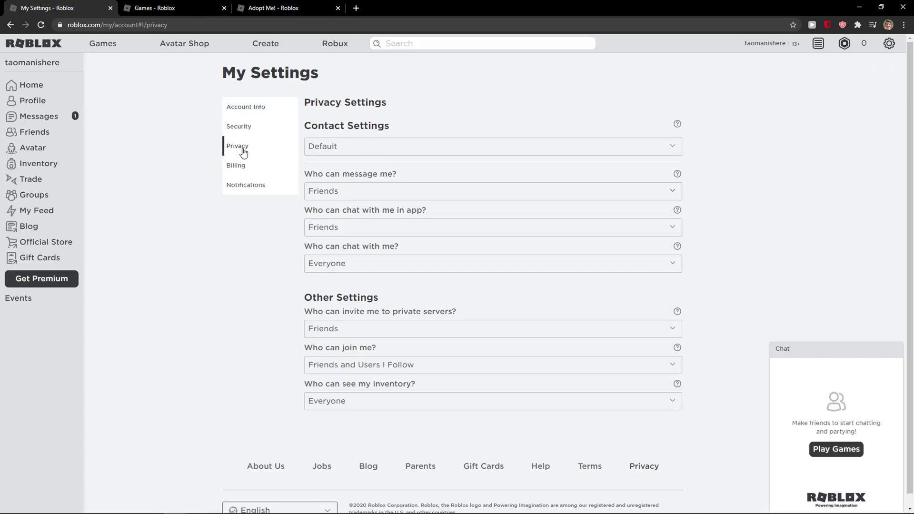
pyautogui.moveTo(306, 356)
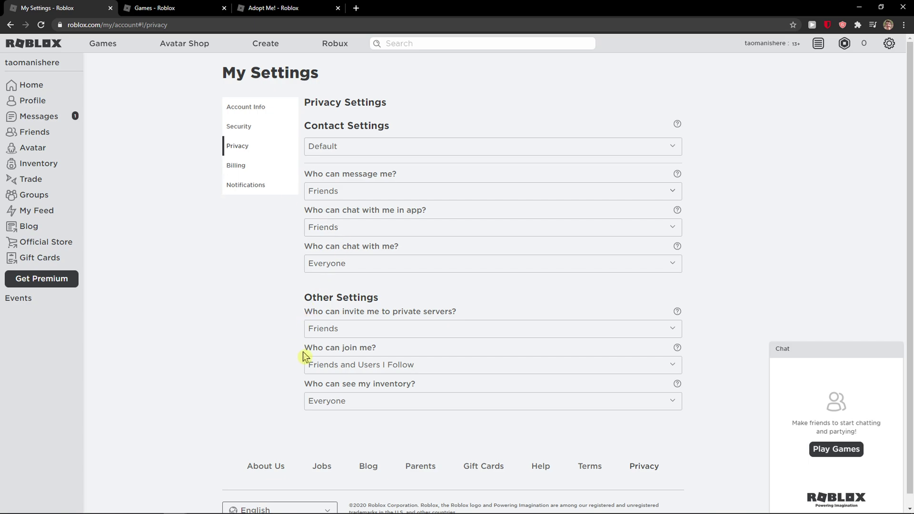
# - Set 'Who can join me?' to 'No one'
pyautogui.doubleClick(339, 347)
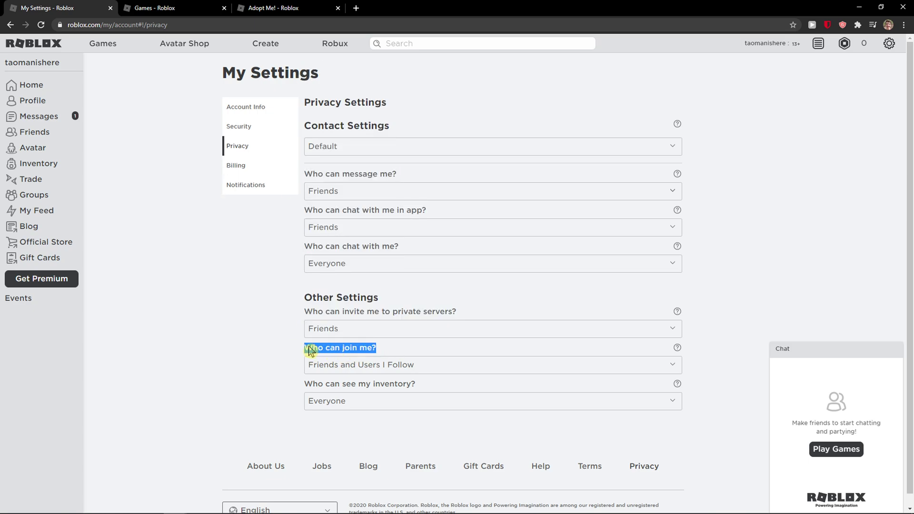
pyautogui.click(492, 365)
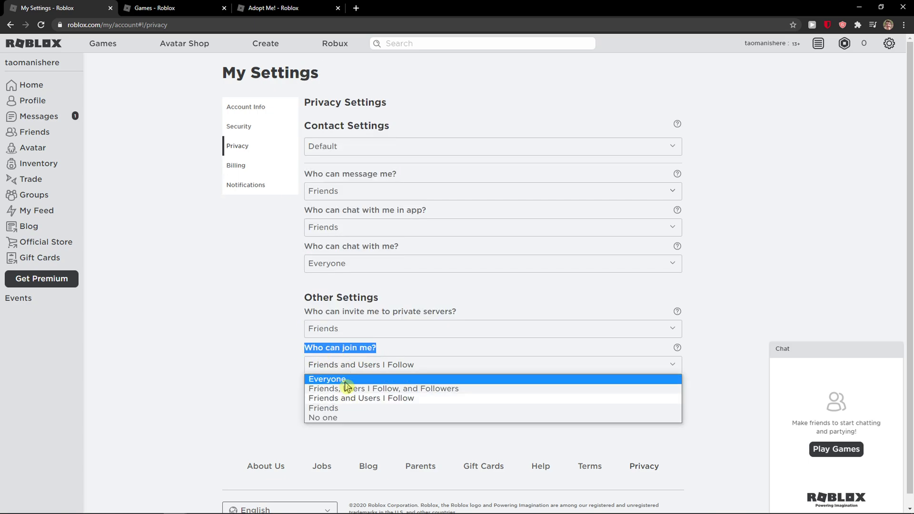
pyautogui.moveTo(344, 388)
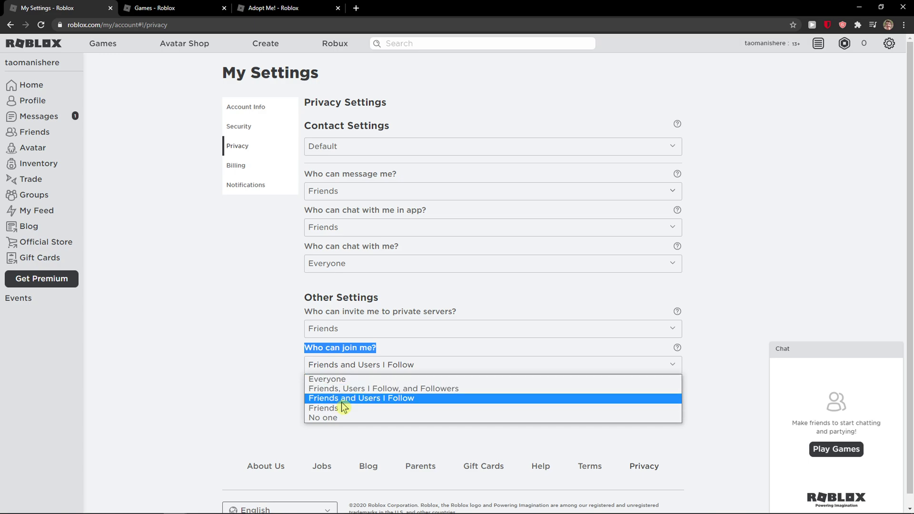
pyautogui.moveTo(340, 417)
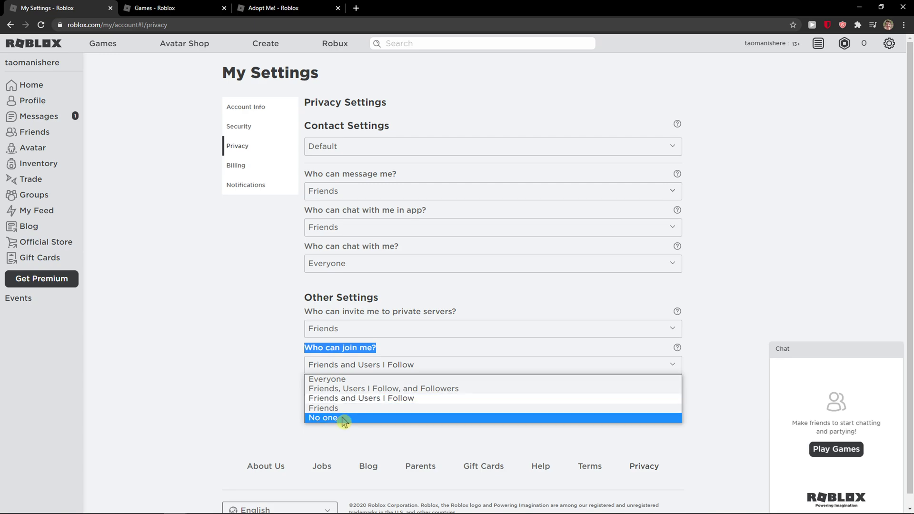
pyautogui.click(323, 418)
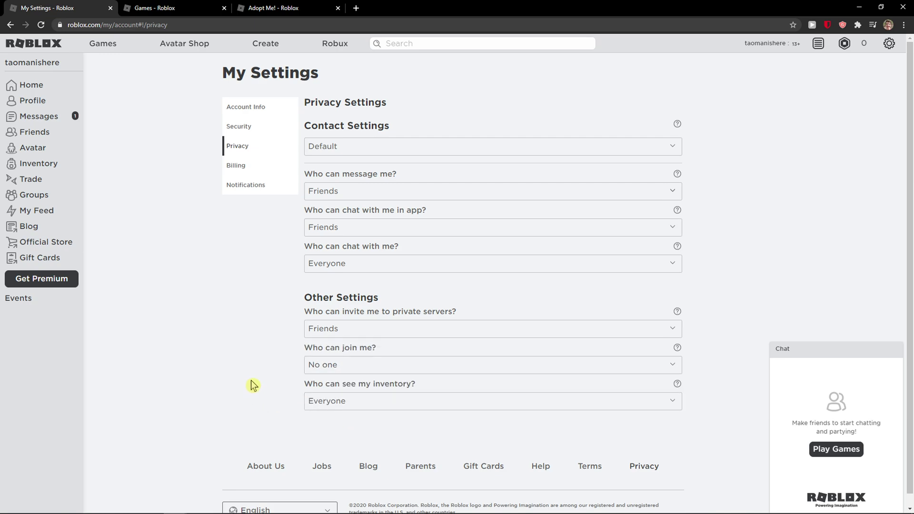
pyautogui.moveTo(237, 366)
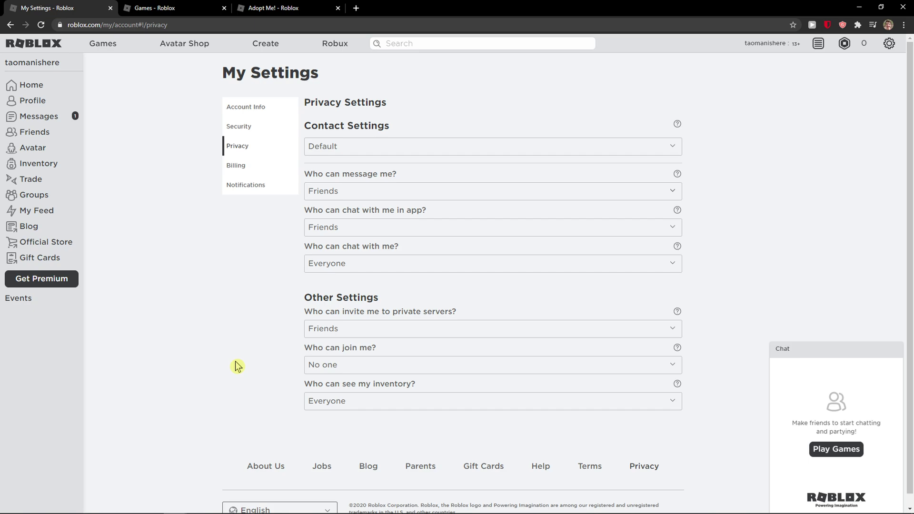
pyautogui.moveTo(224, 334)
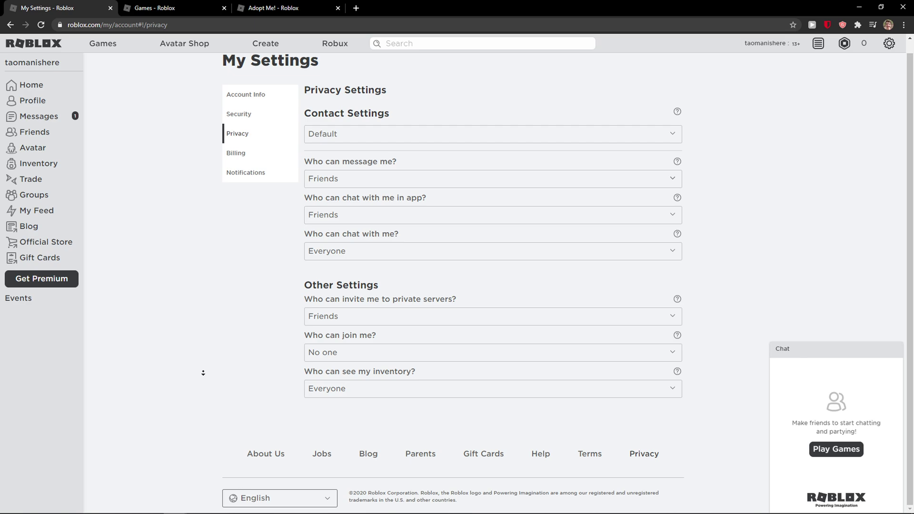
pyautogui.scroll(3)
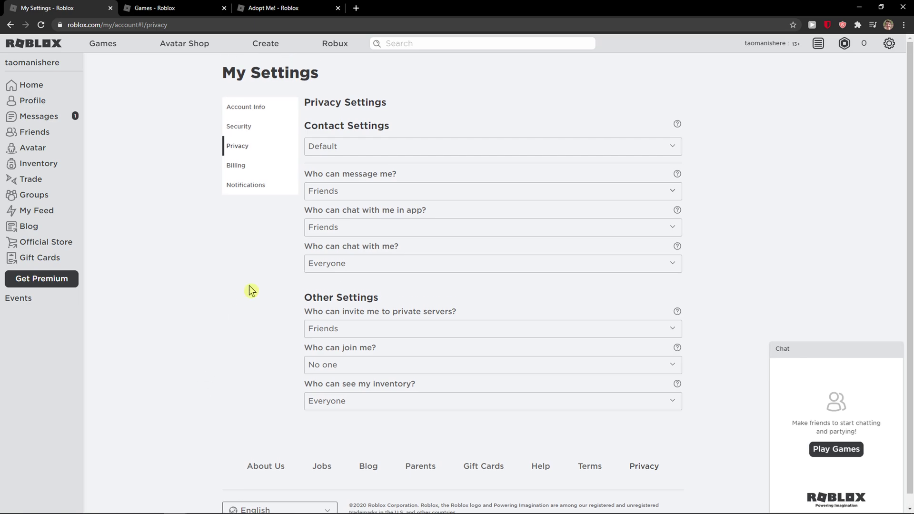